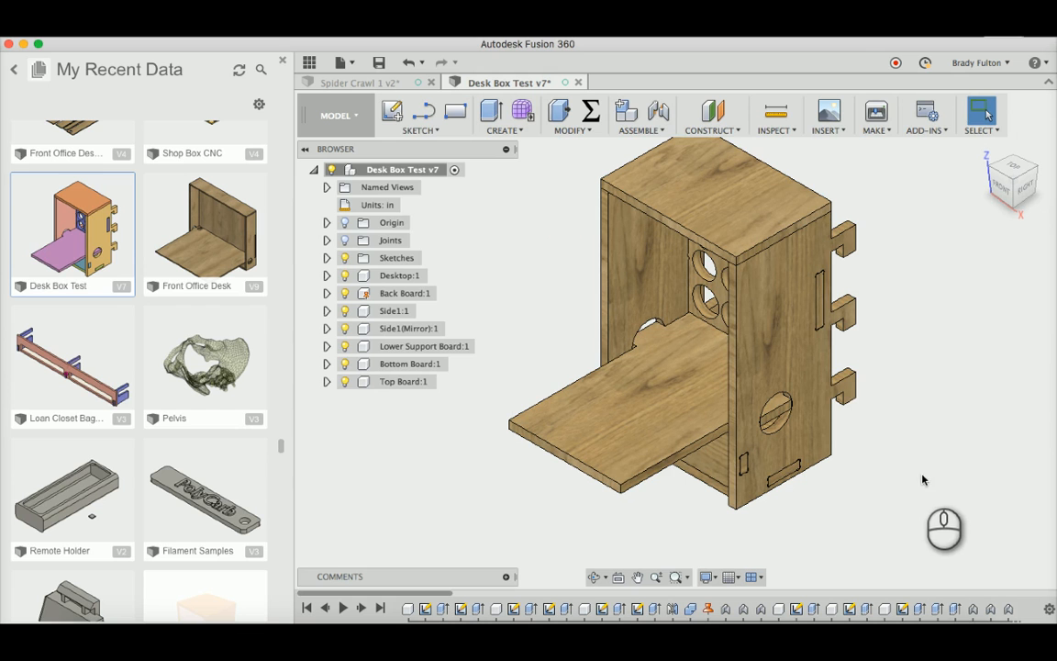
mouse_move(933, 437)
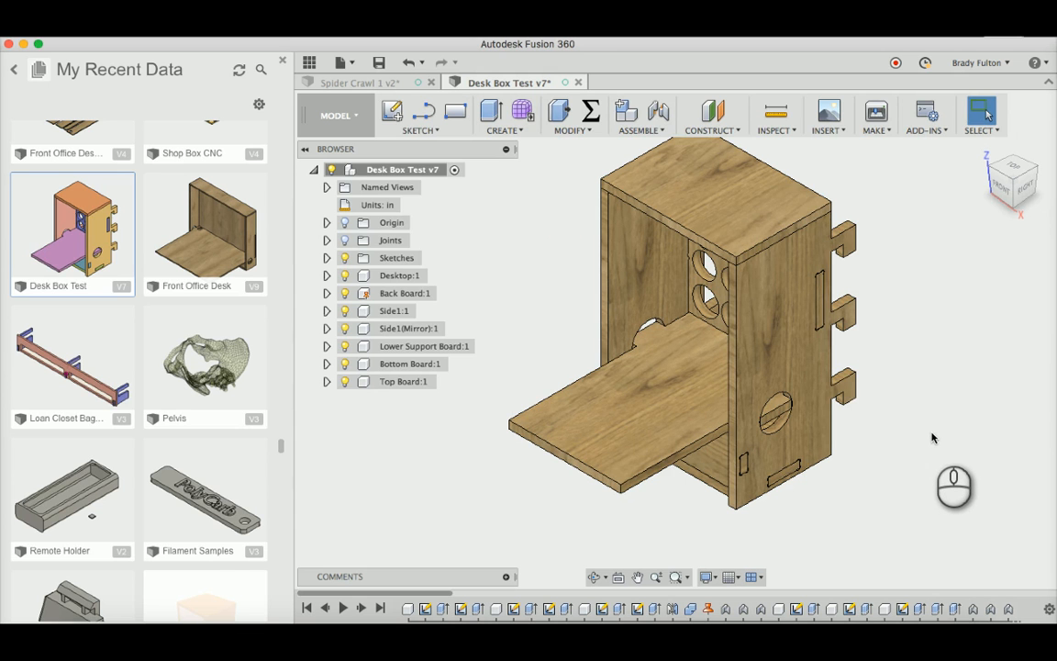
mouse_move(939, 447)
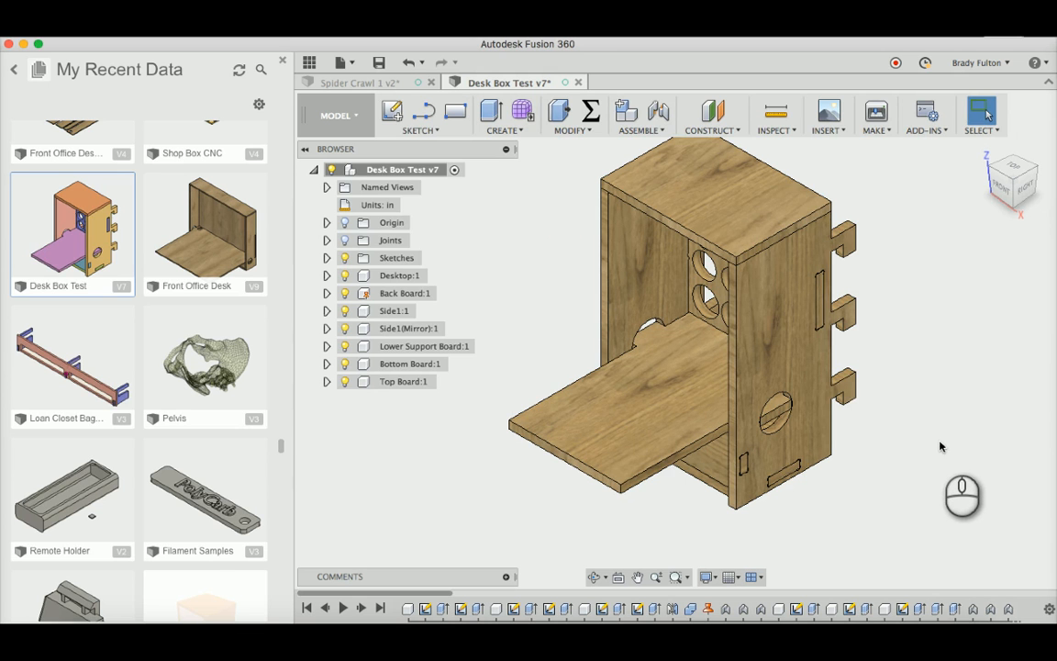
mouse_move(839, 456)
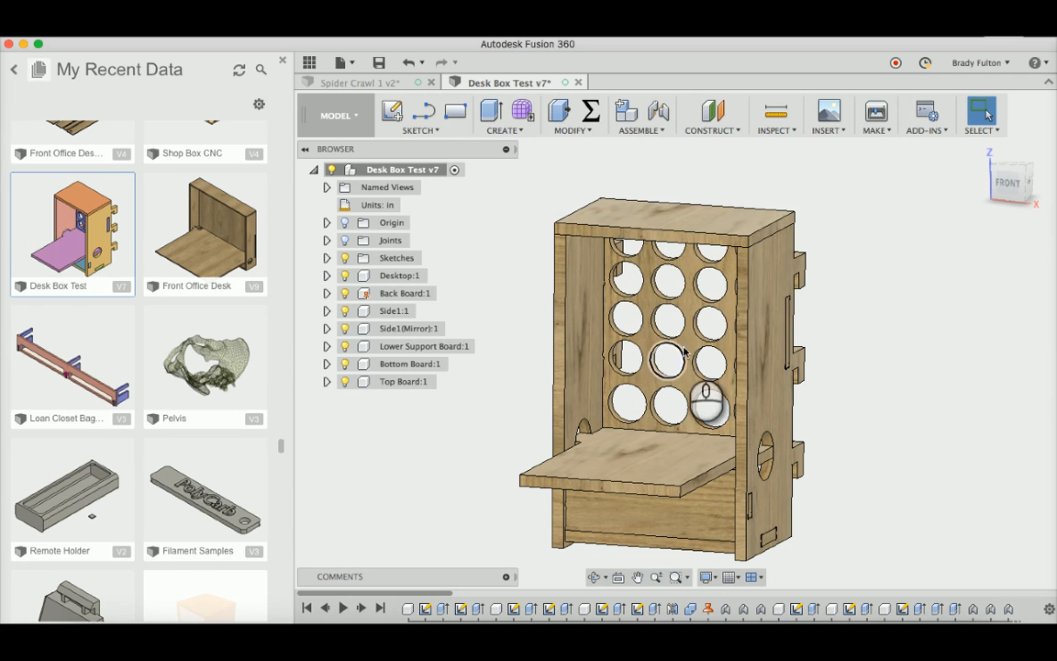
mouse_move(658, 113)
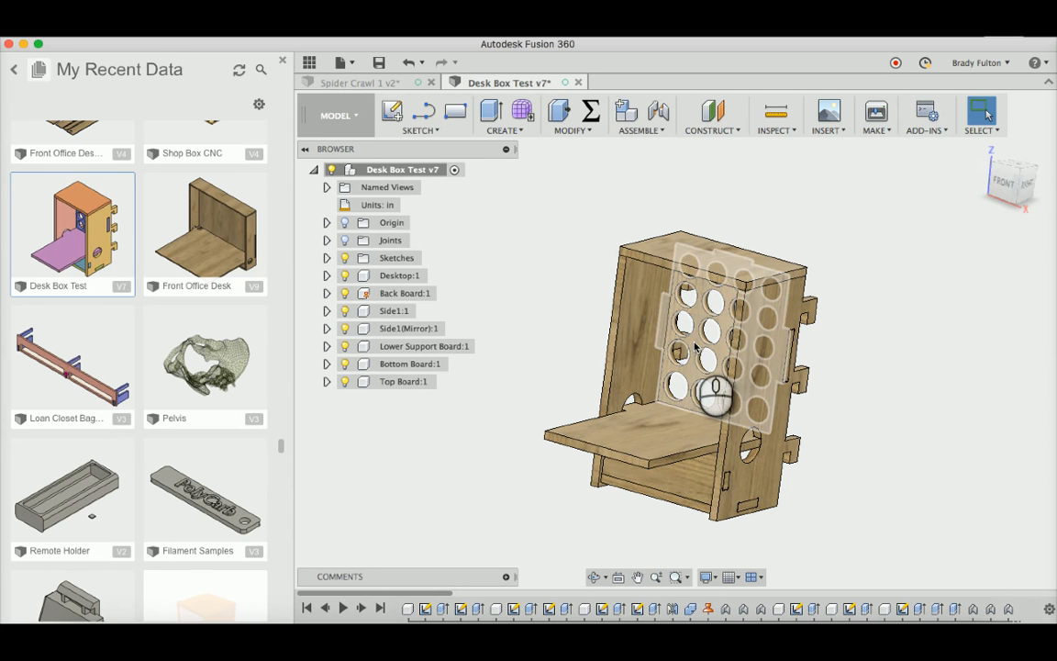
Select Back Board:1 in the Browser and bring up its right-click context menu
left_click(716, 330)
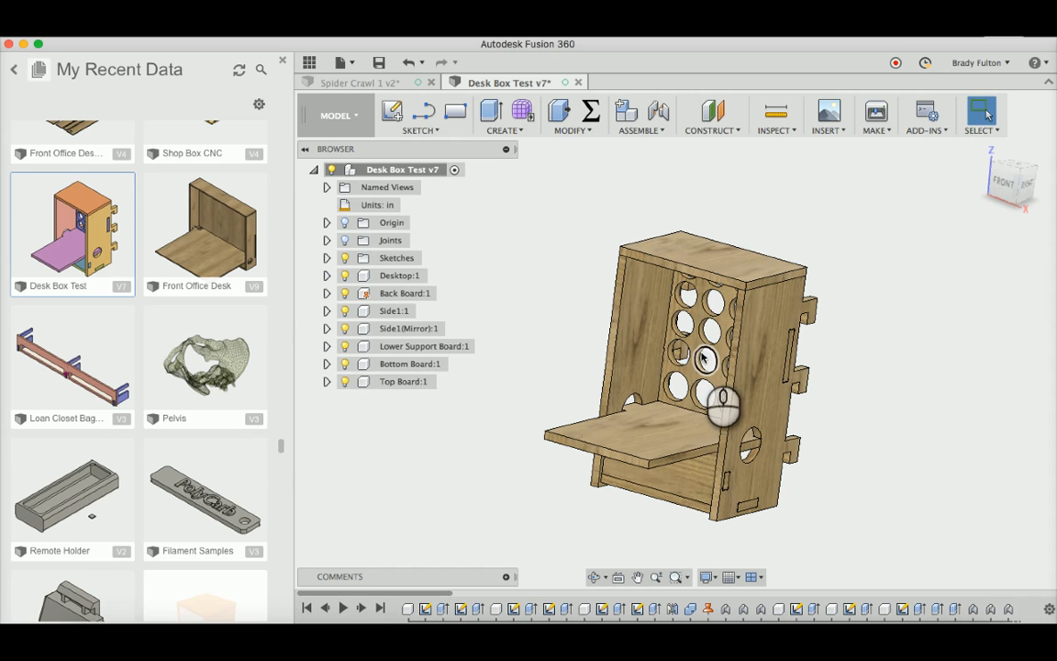
mouse_move(888, 369)
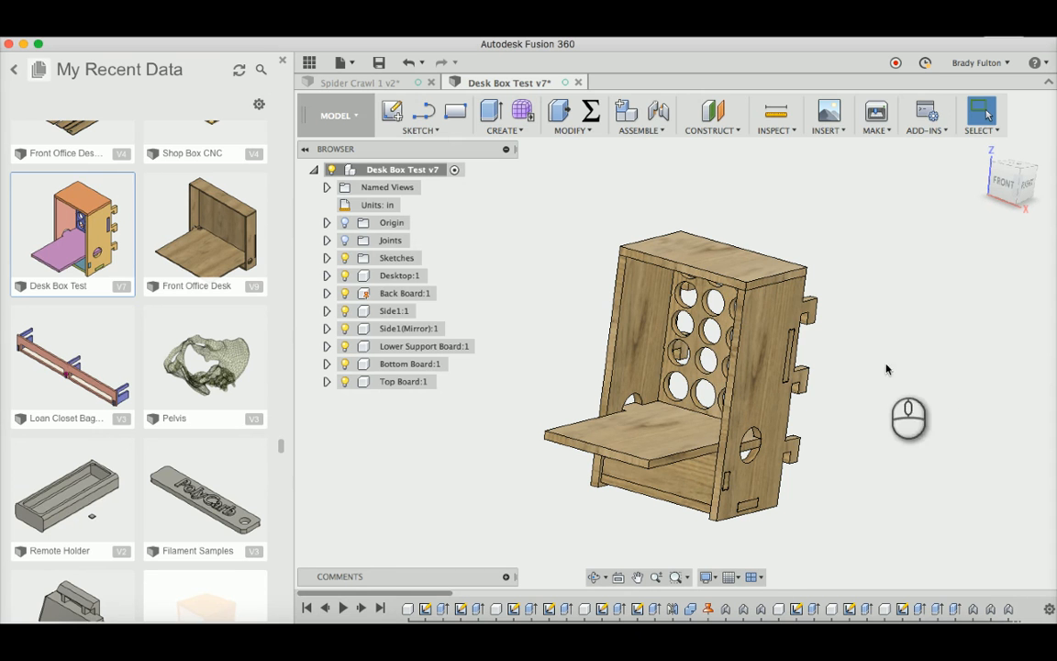
mouse_move(941, 408)
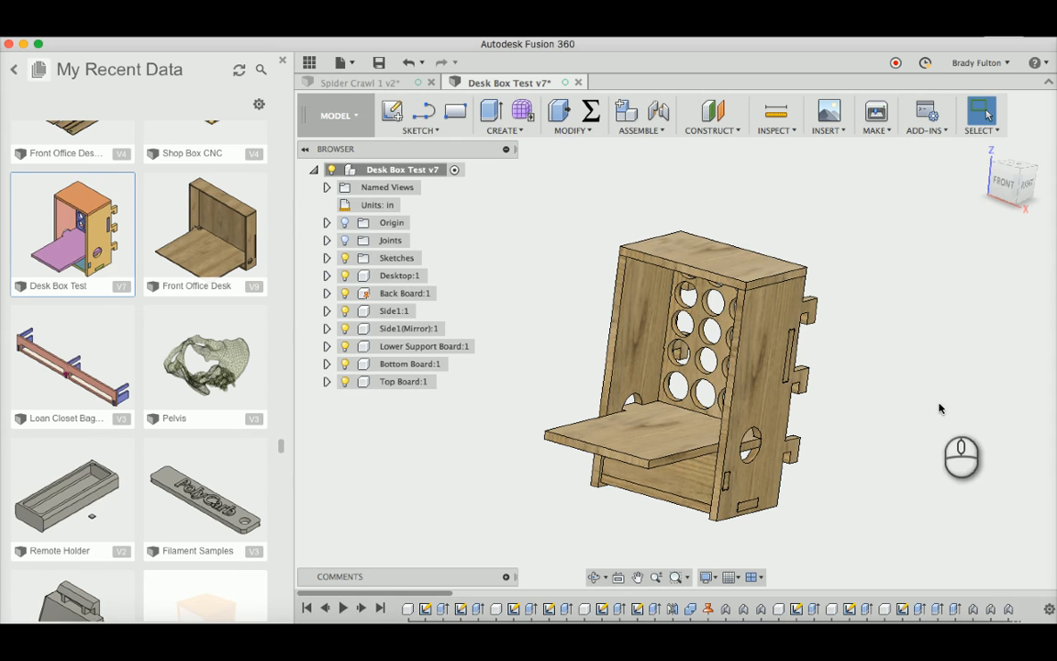
left_click(405, 292)
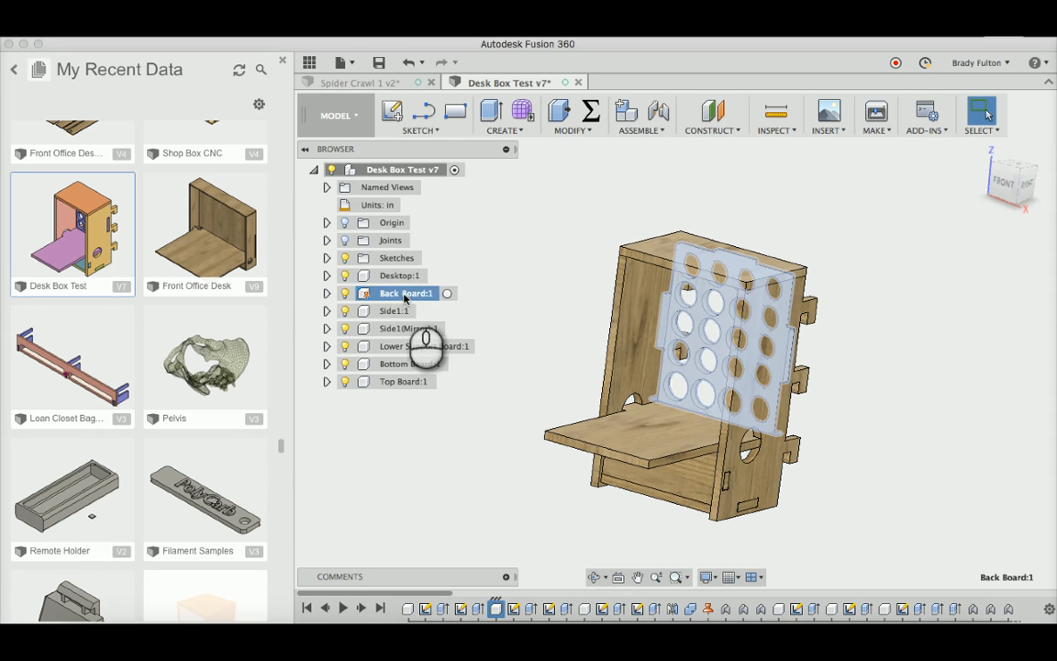
right_click(404, 293)
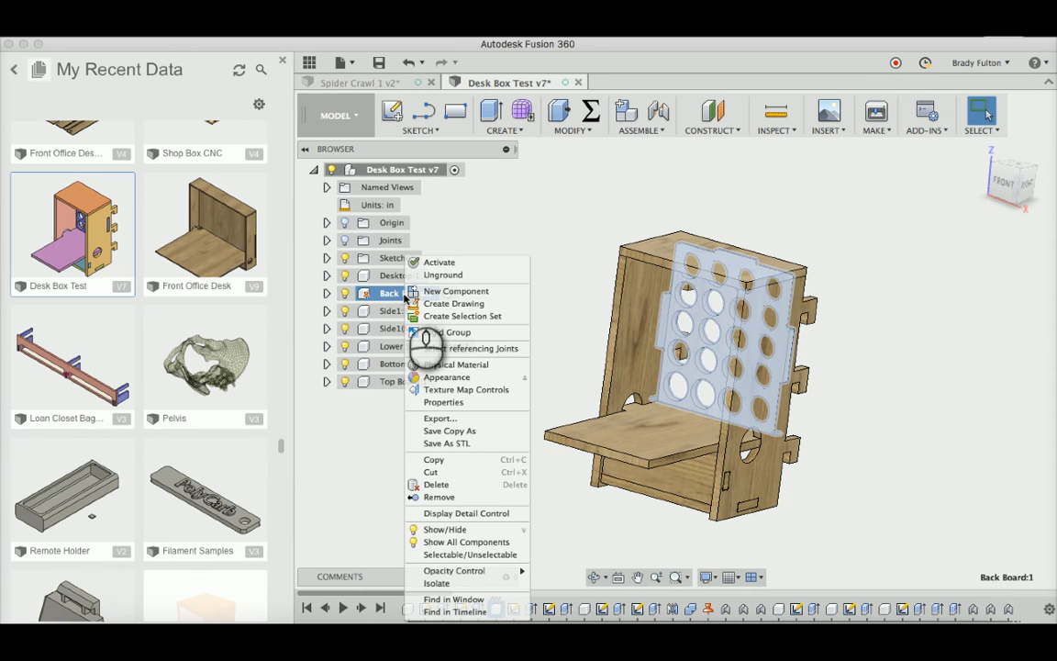
left_click(502, 213)
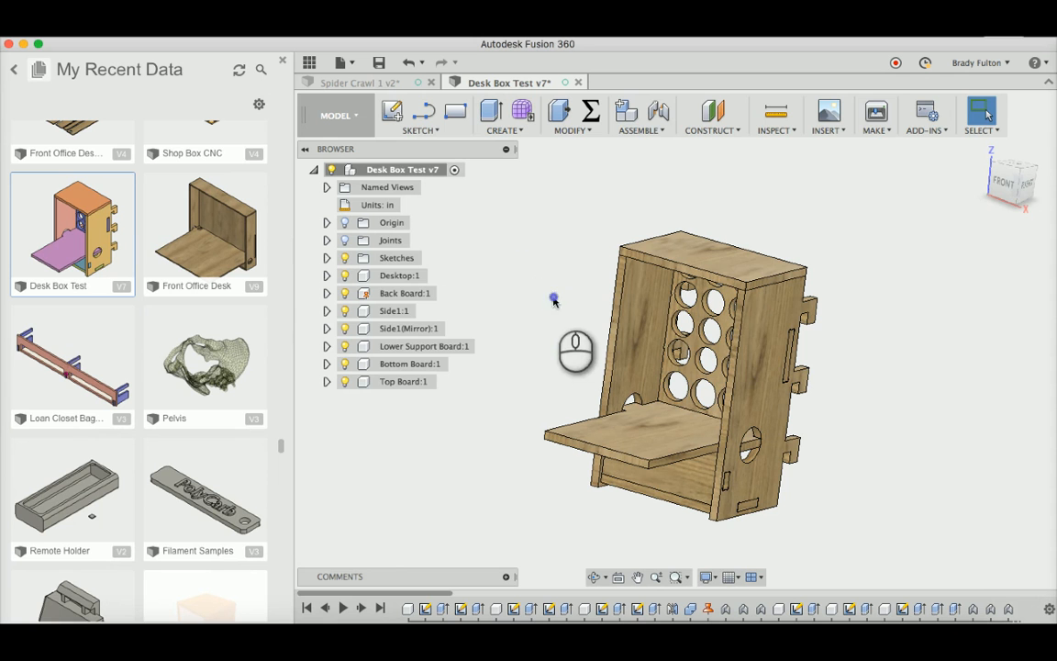
left_click(404, 293)
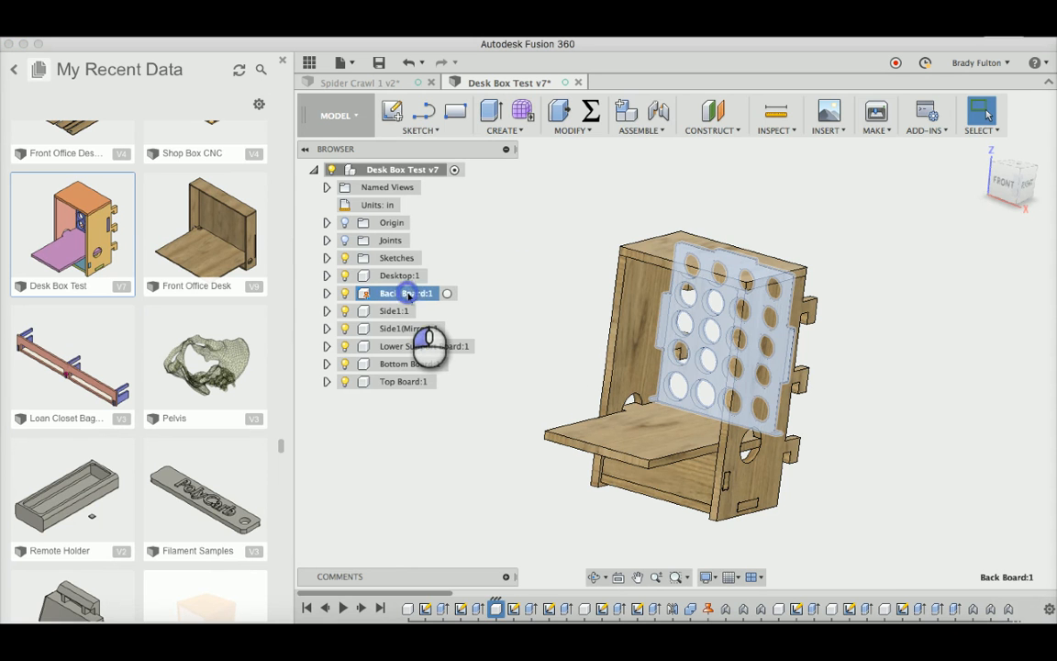
right_click(399, 293)
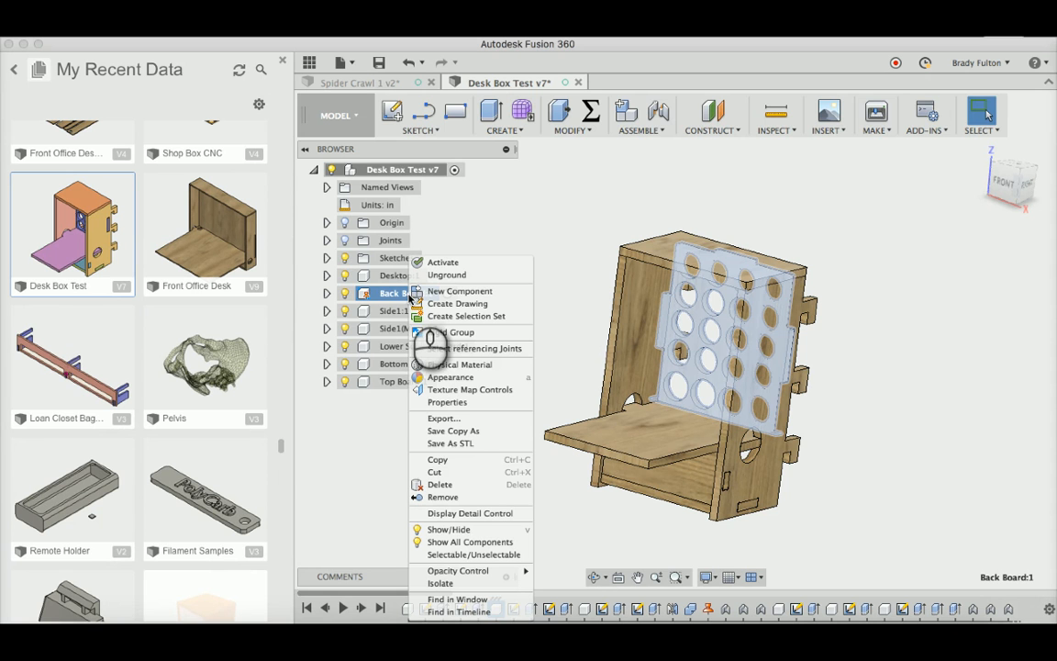
Start Save Copy As for Back Board with Shop Projects > master as location
left_click(452, 430)
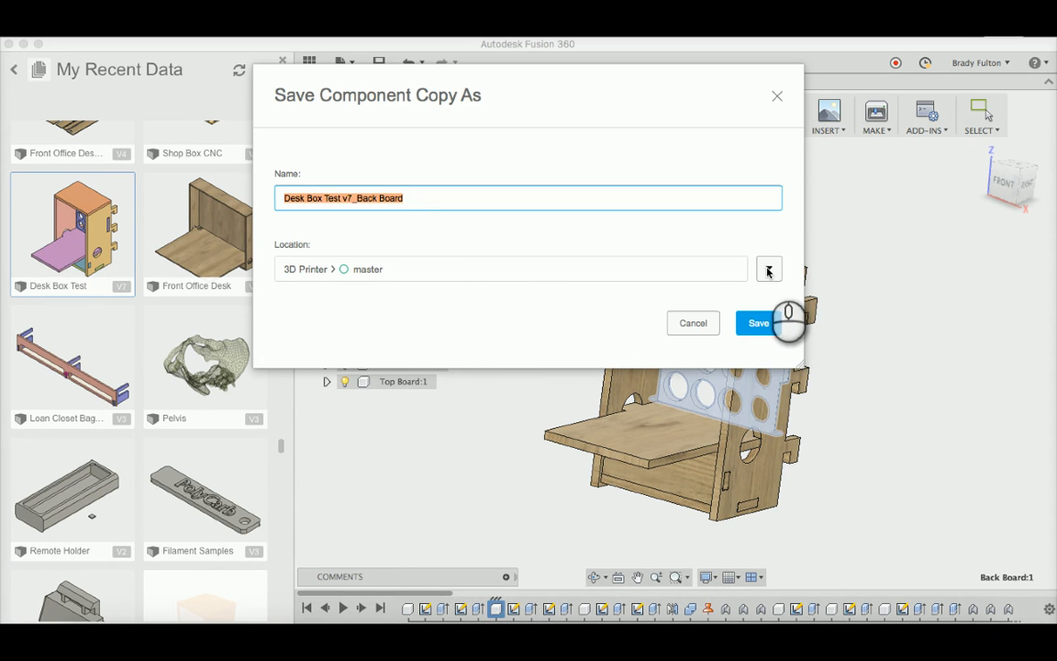
left_click(768, 269)
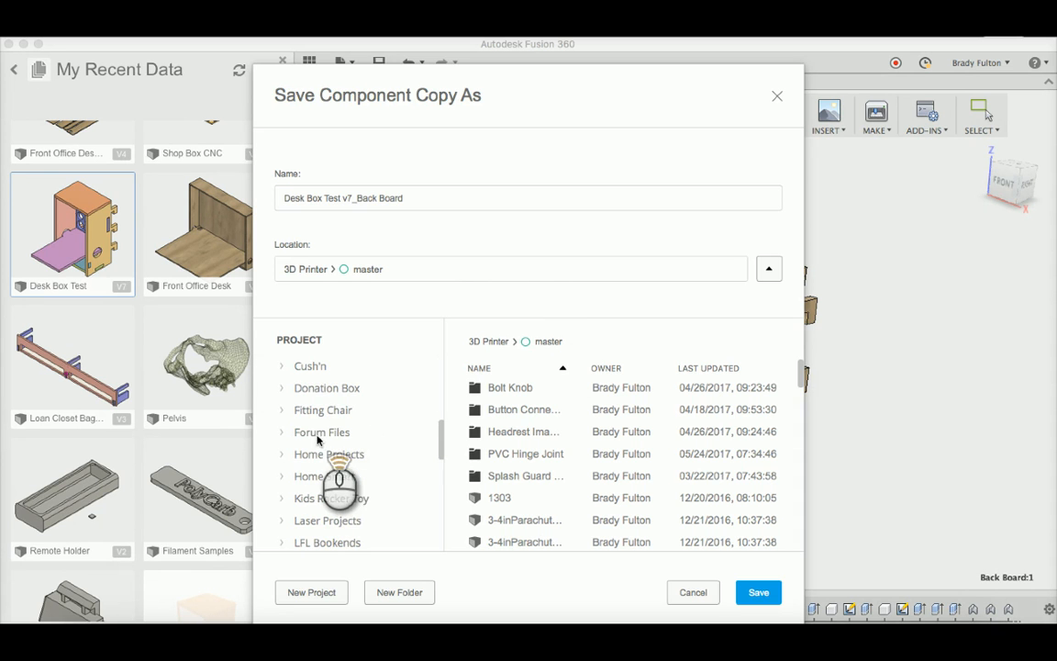
scroll("down", 3)
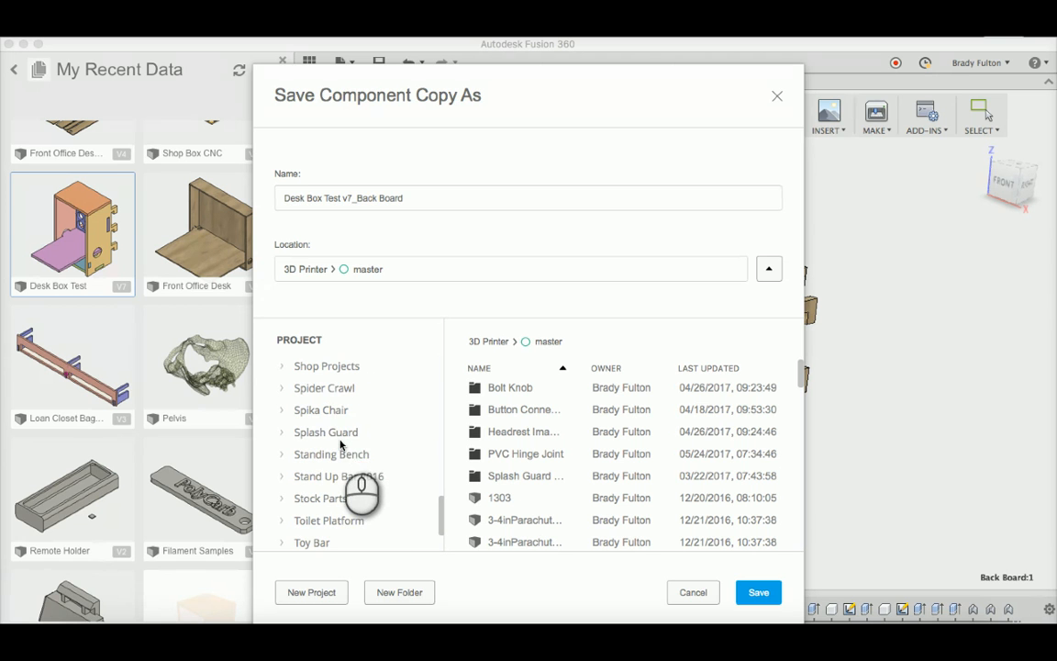
left_click(326, 366)
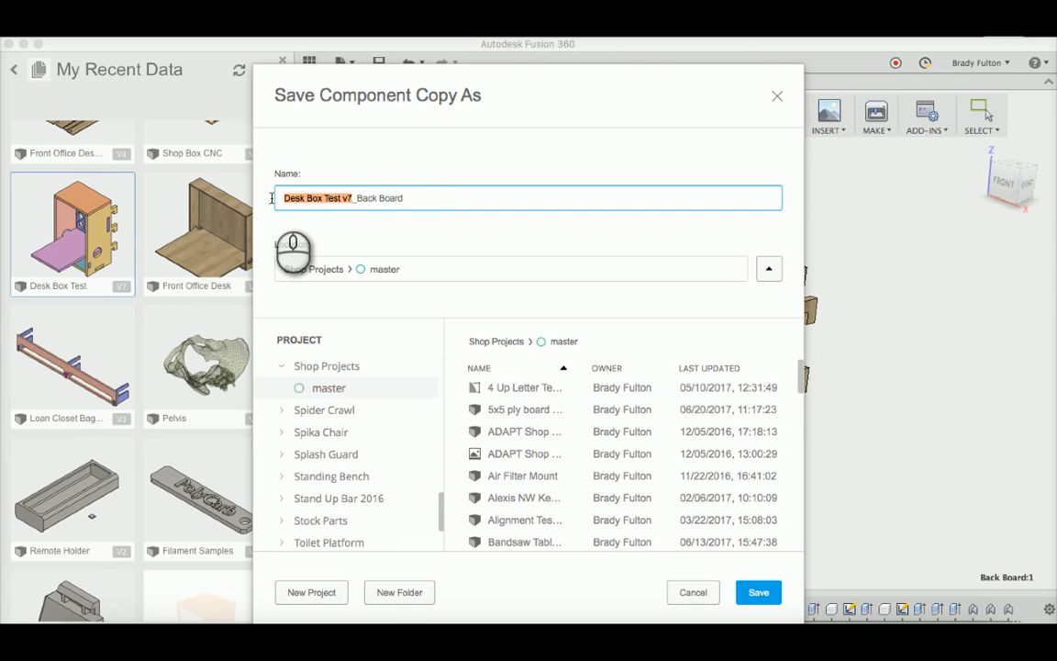
Name the copy 'Storage Box Insert_Back Board' and save it
type("Storag")
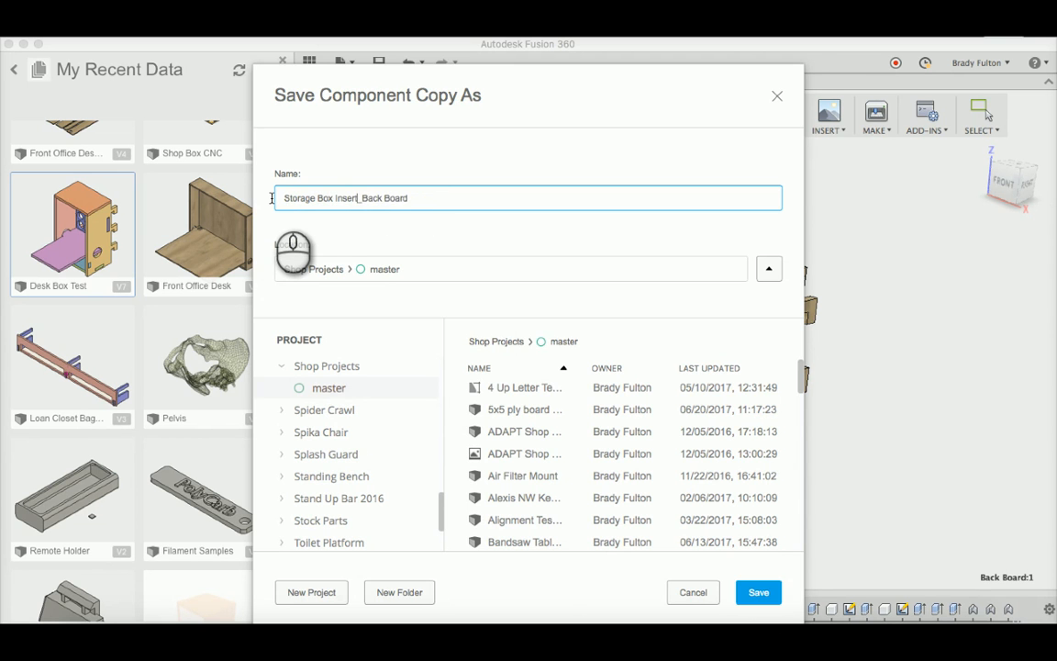
left_click(757, 592)
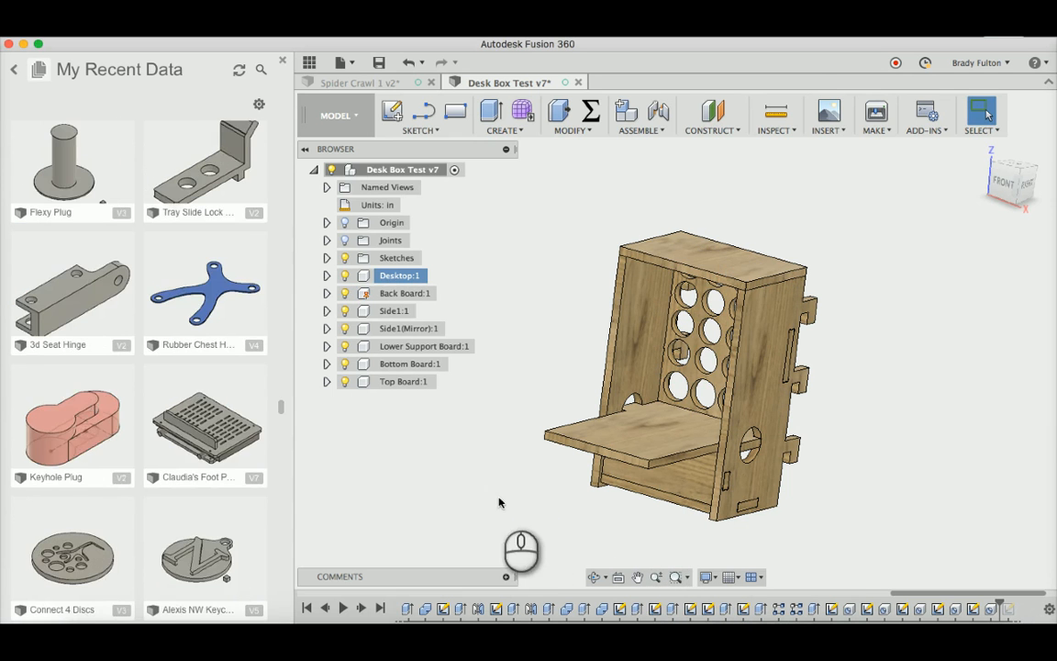
Scroll My Recent Data and refresh it until Storage Box Insert_Back Board appears
scroll("down", 3)
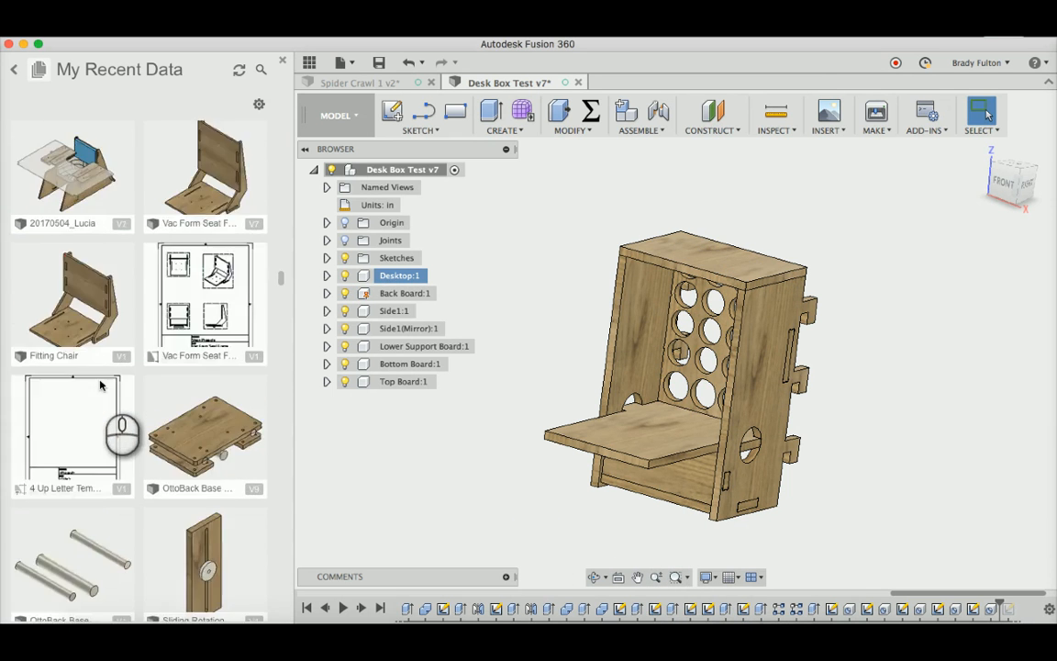
scroll("down", 3)
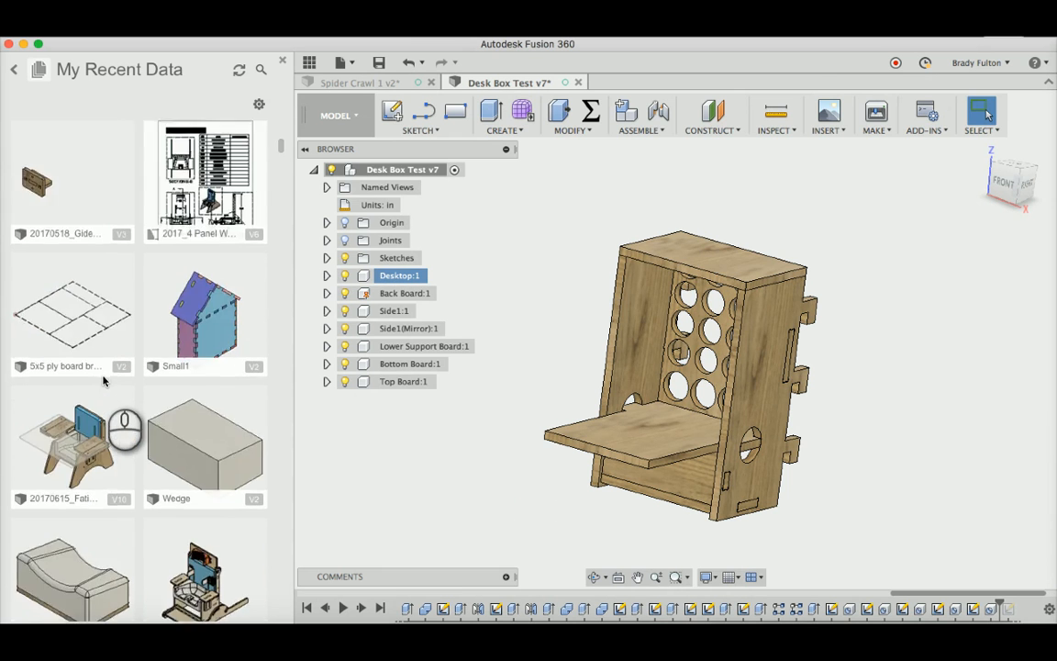
left_click(238, 70)
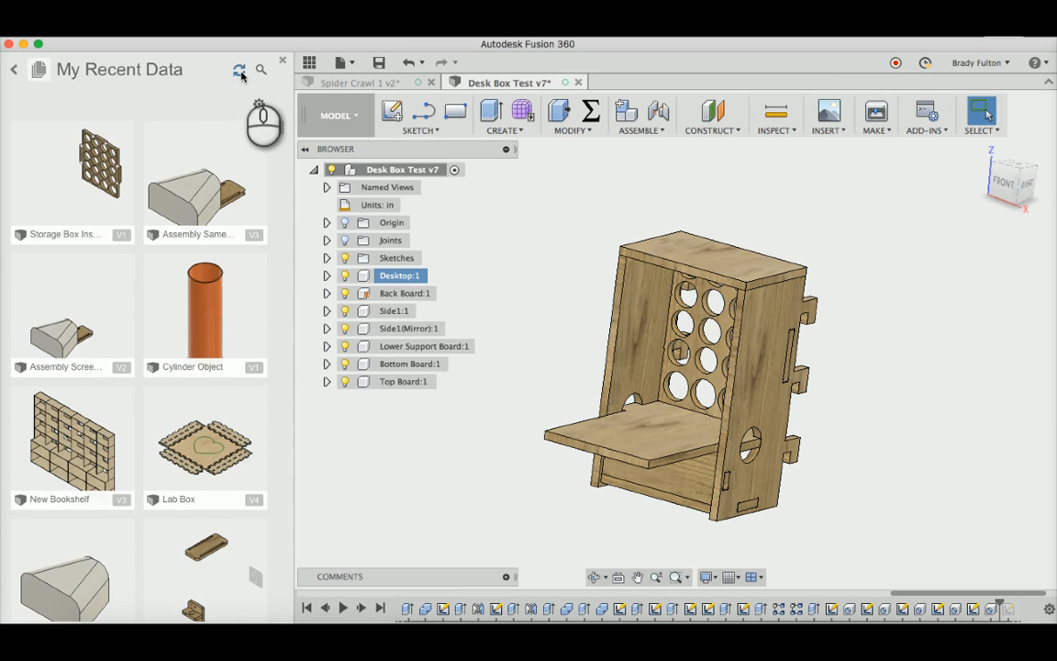
left_click(238, 69)
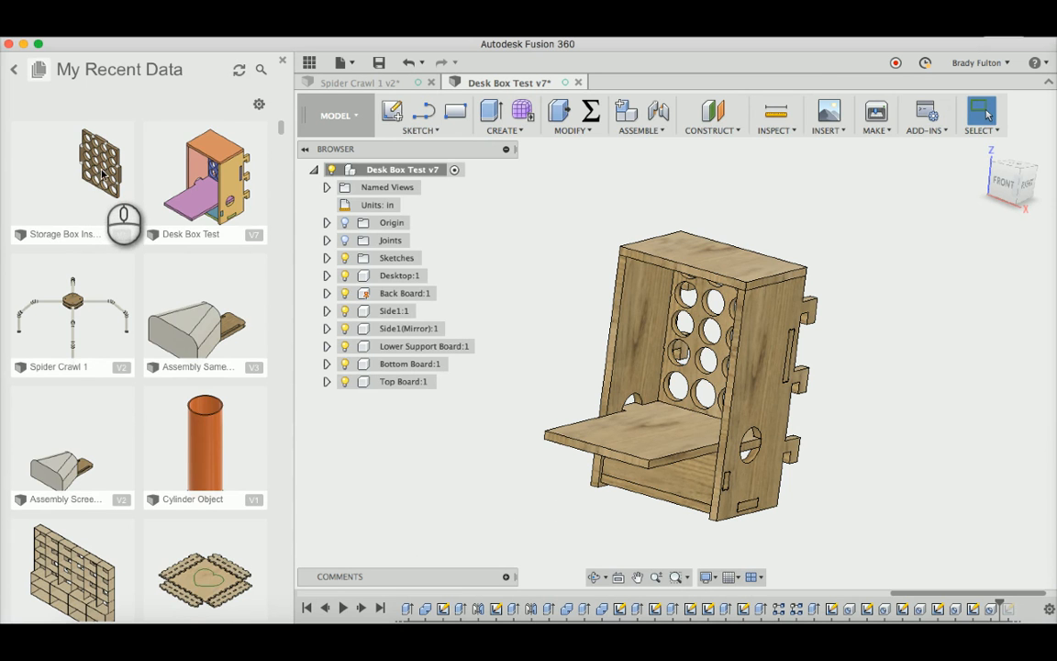
mouse_move(125, 232)
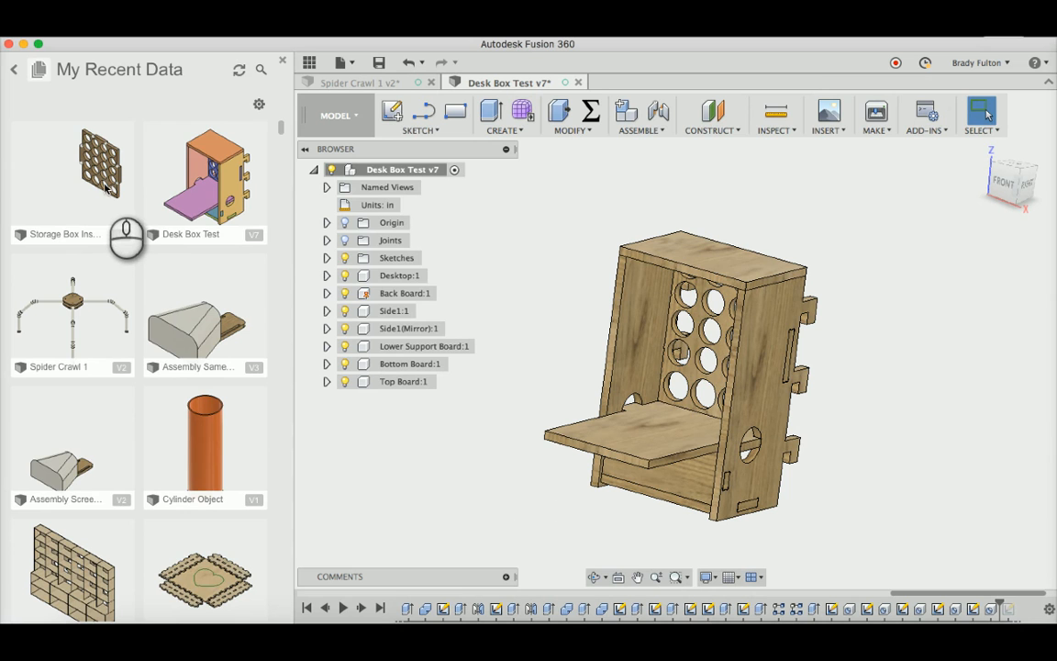